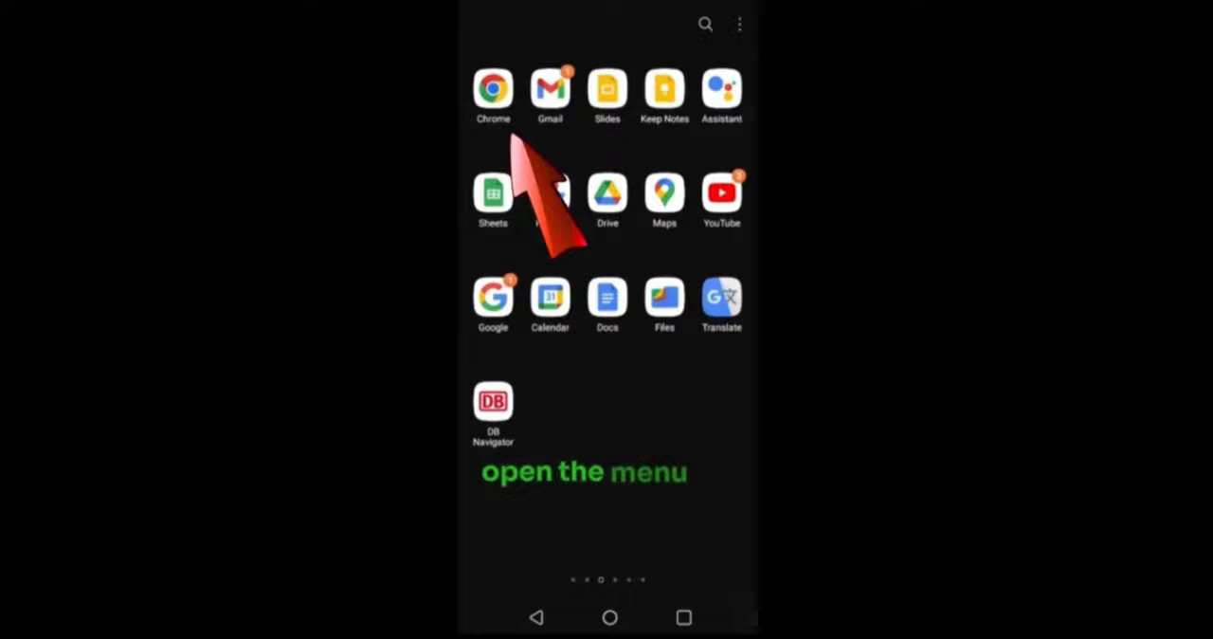
From Chrome's menu, reach History and the Clear browsing data page
click(493, 87)
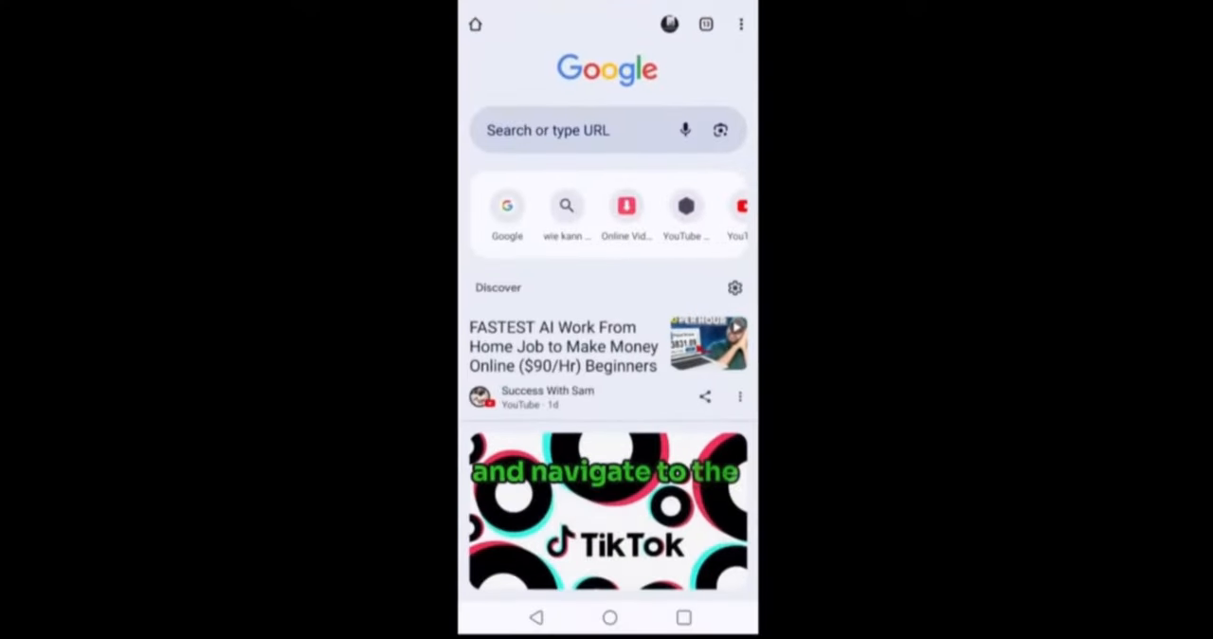
click(741, 23)
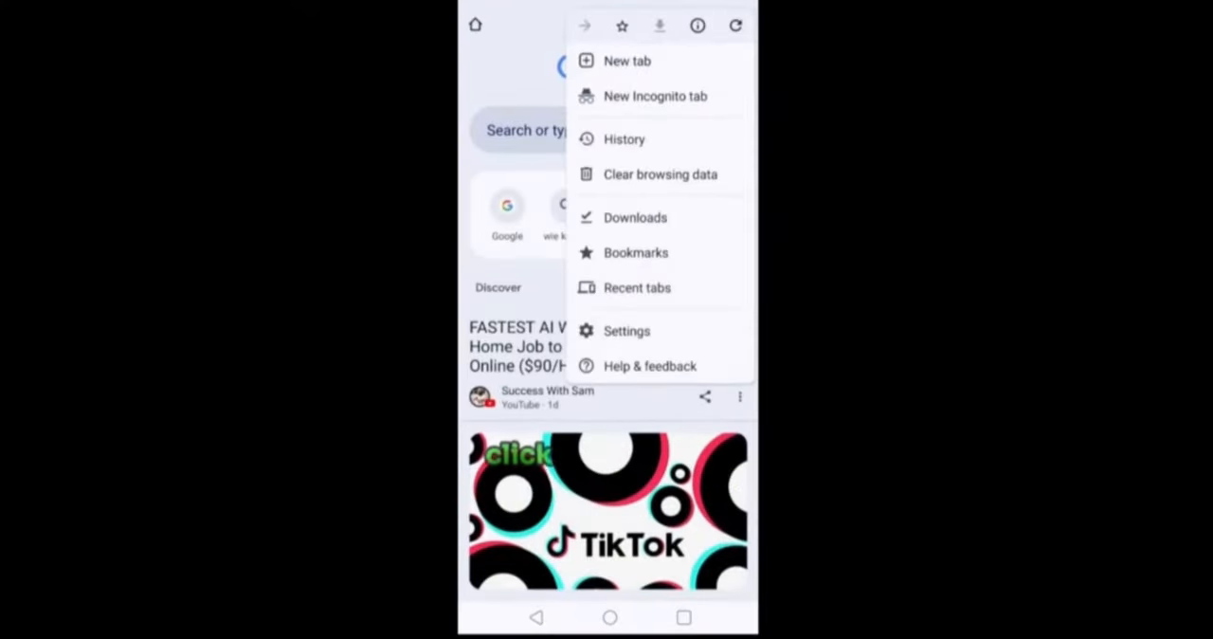
click(623, 138)
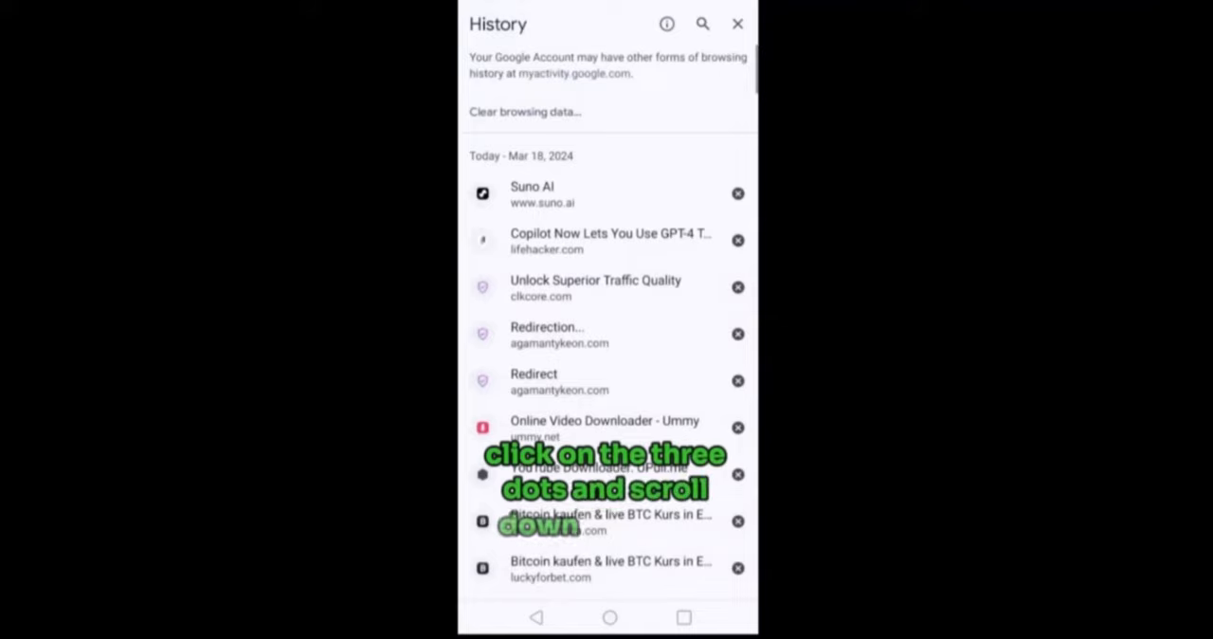
click(523, 110)
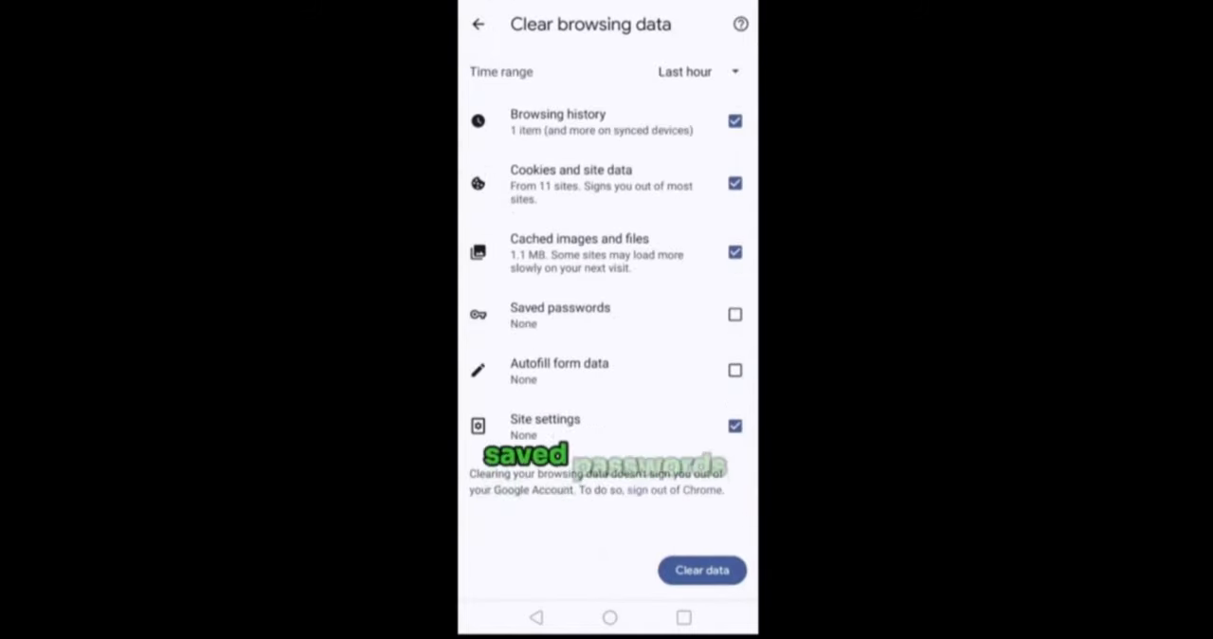
Tick Saved passwords and Autofill form data, then untick both again to leave them out
click(735, 315)
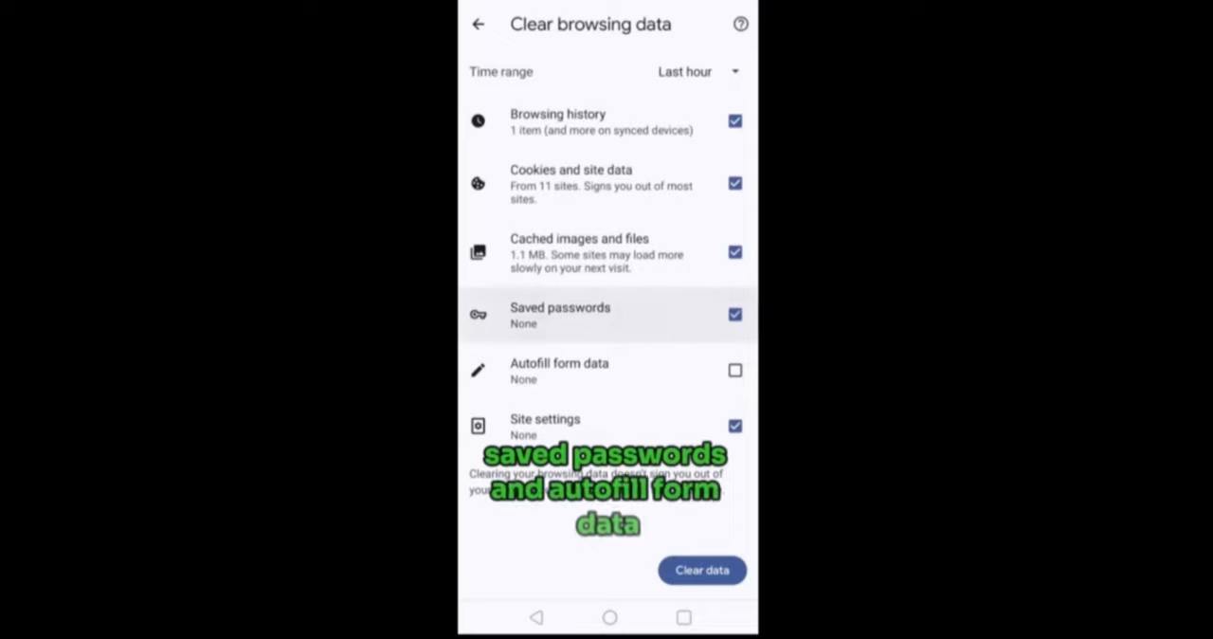
click(735, 370)
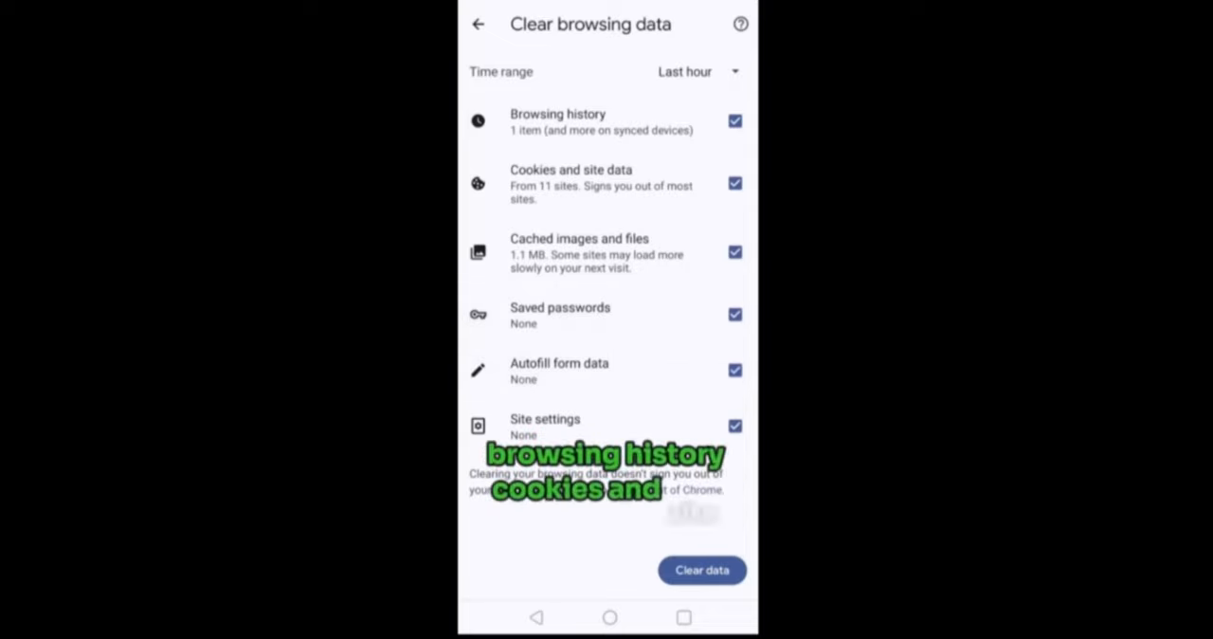
click(735, 314)
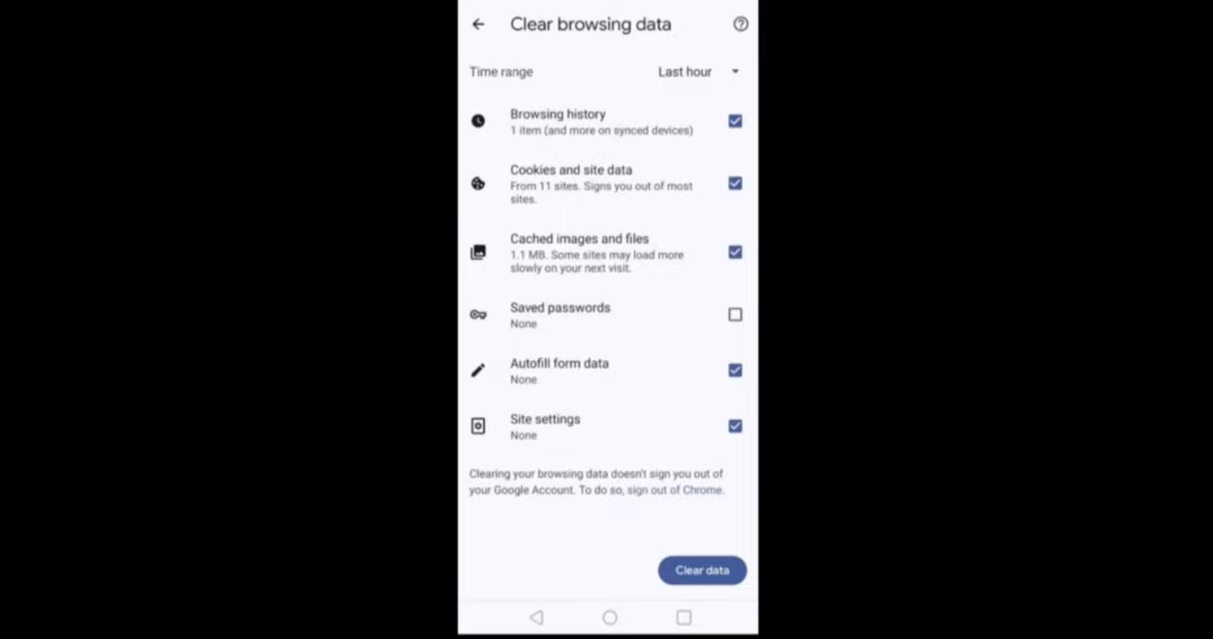
click(736, 369)
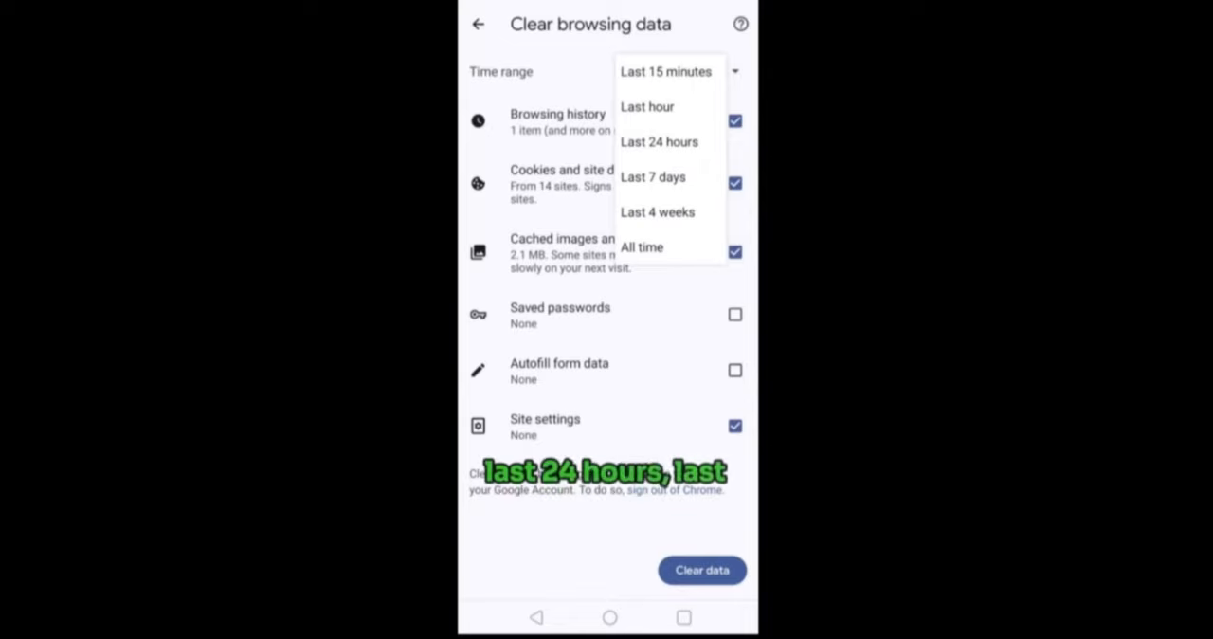
Set the time range to All time and clear the chosen browsing data
click(641, 246)
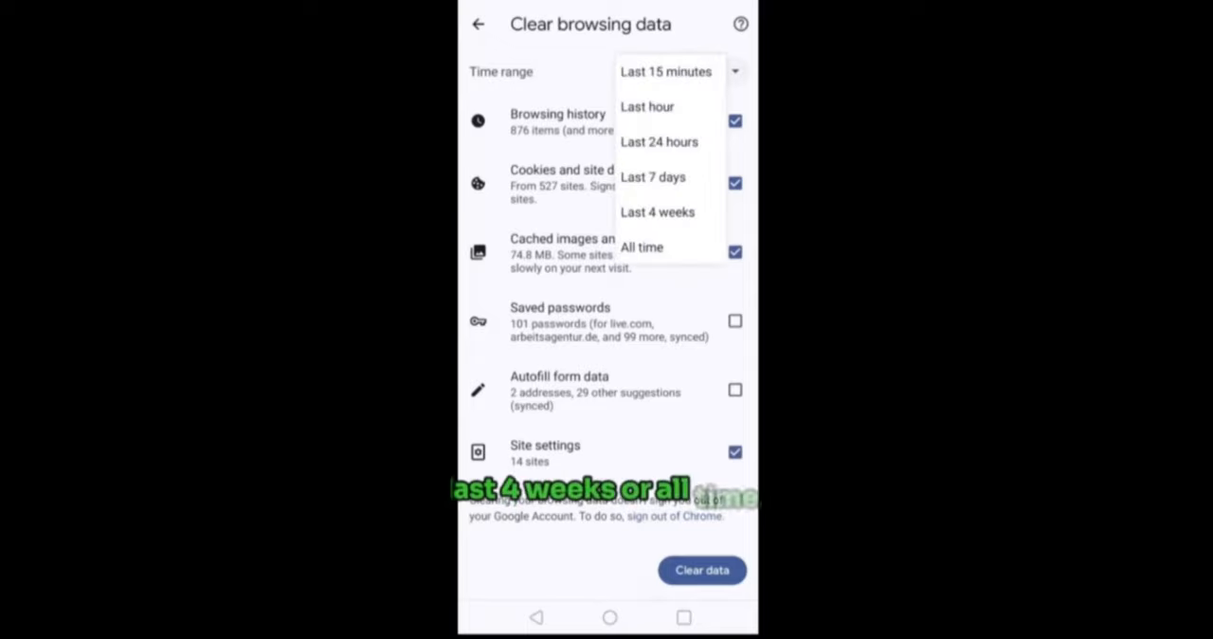
click(640, 246)
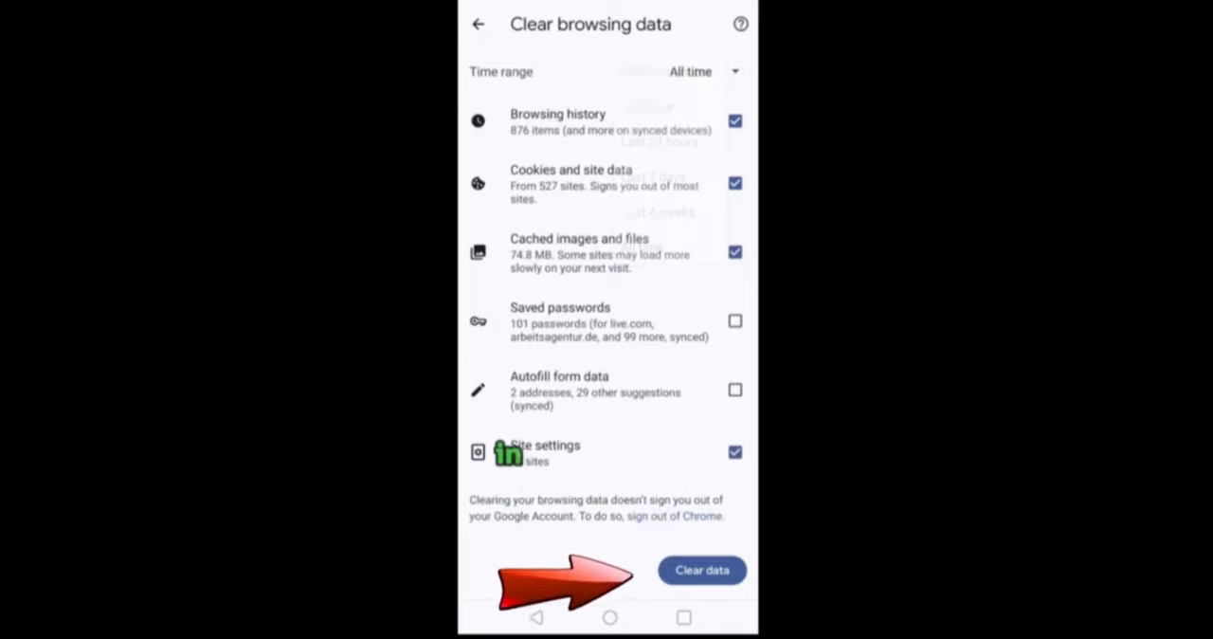
click(701, 568)
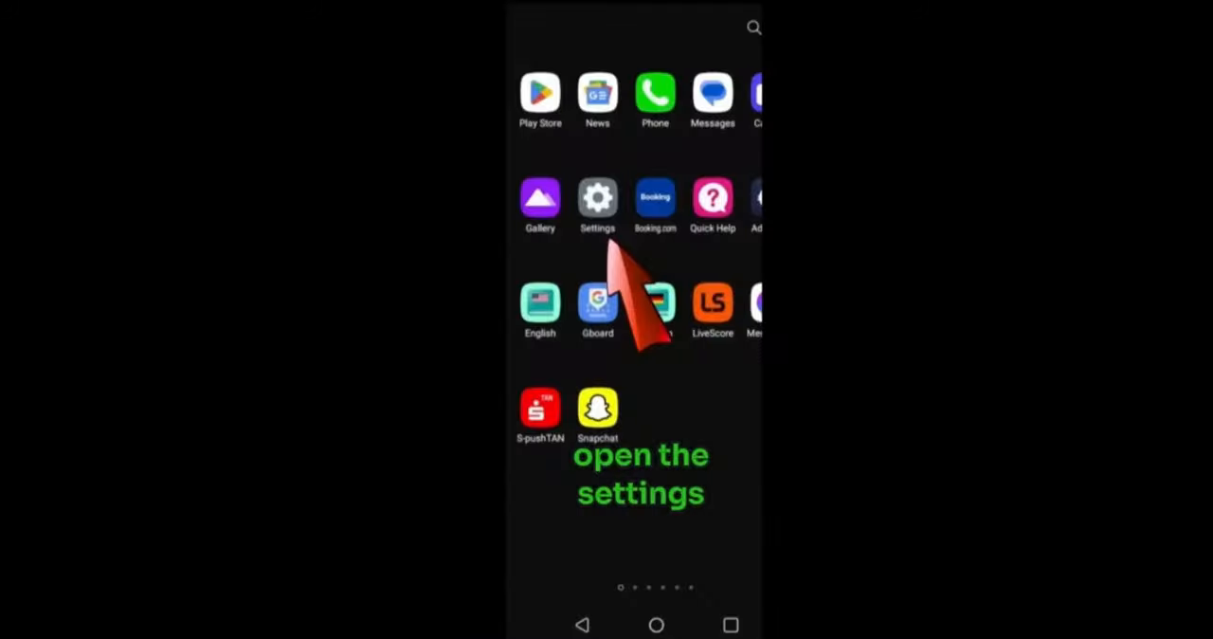
In Settings, scroll to Extensions and reach Smart Doctor showing storage 61% and memory 81%
click(597, 199)
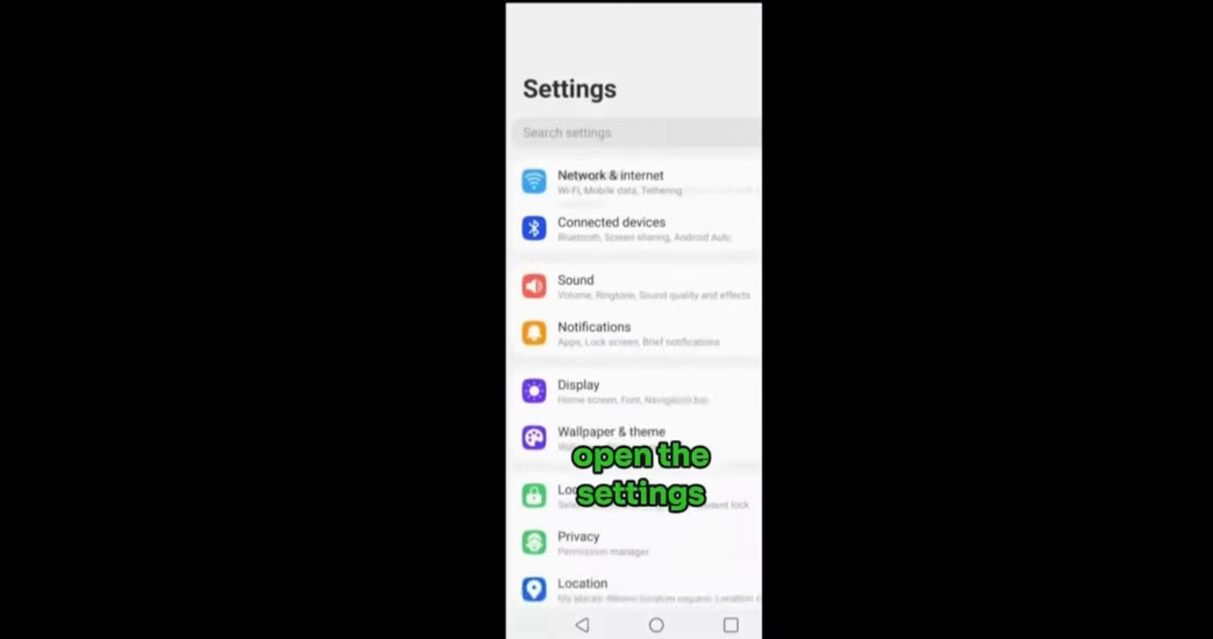
scroll(down, 3)
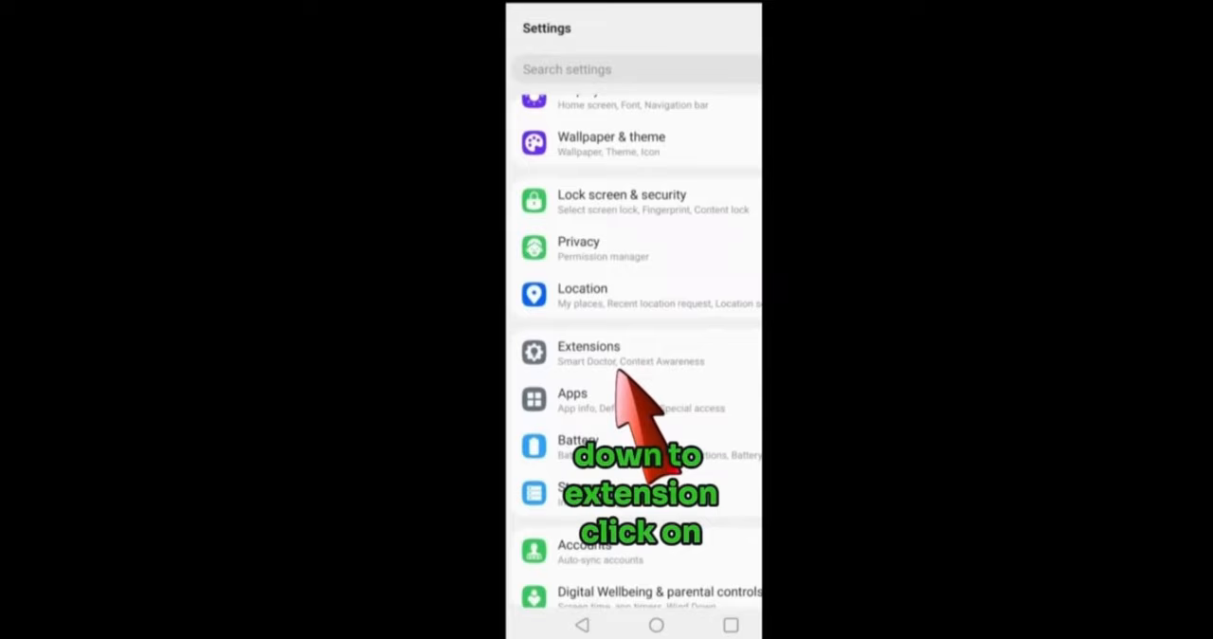
click(588, 353)
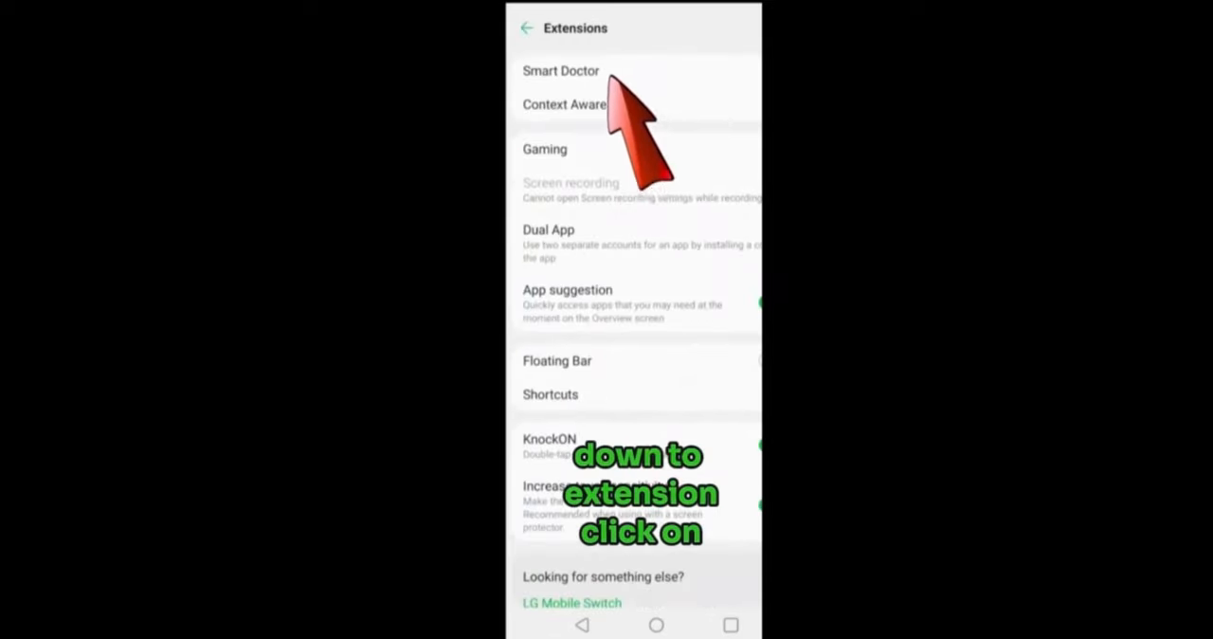
click(560, 70)
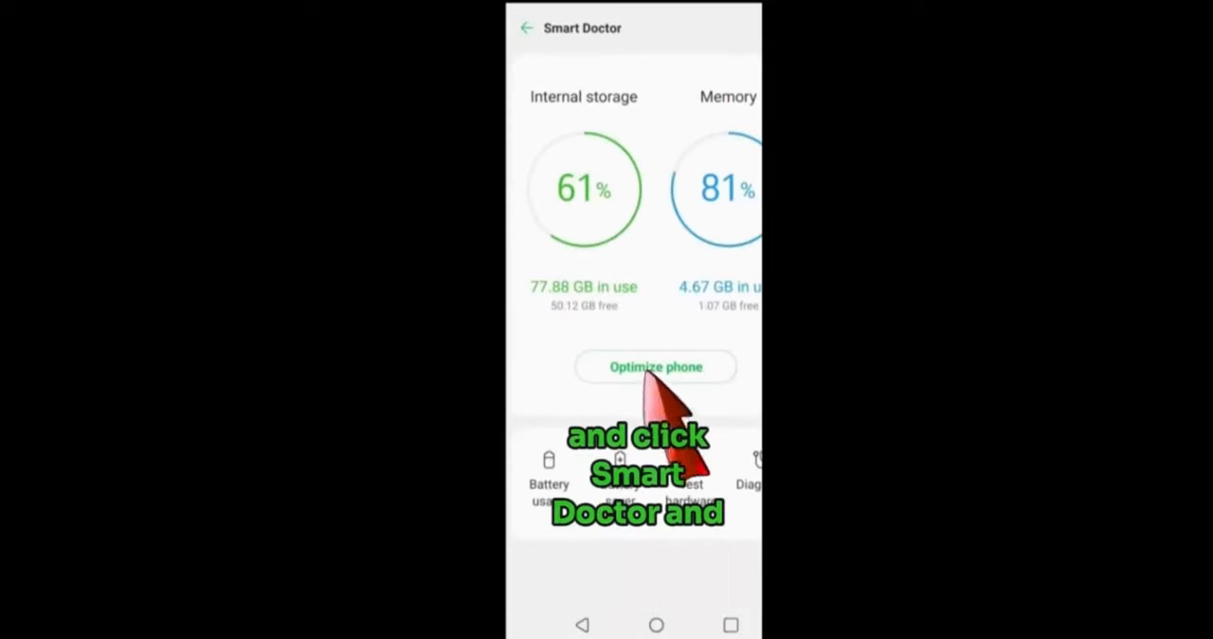
Run Optimize phone until memory drops to 72%, then reach the Test hardware screen
click(655, 367)
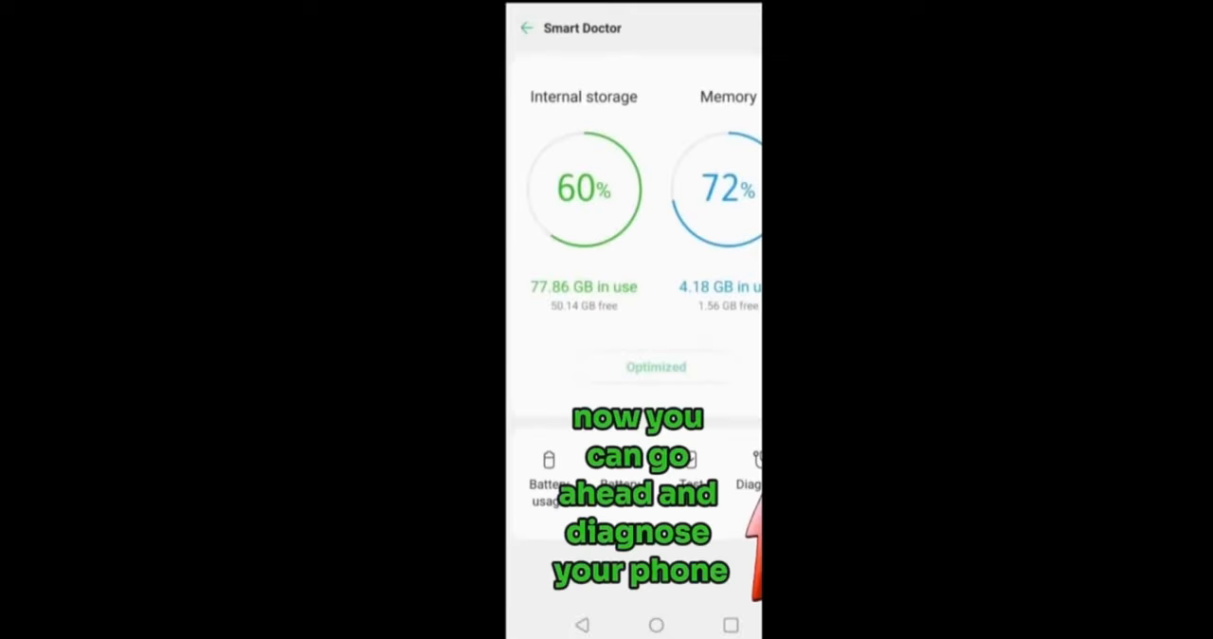
click(748, 470)
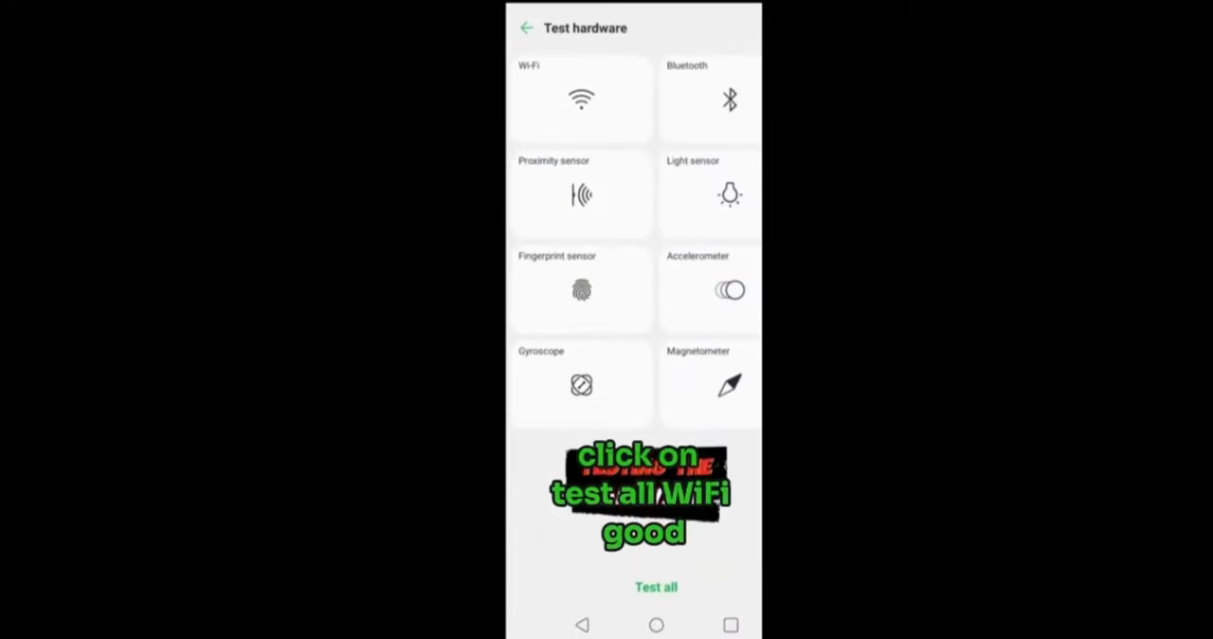
Run Test all so every sensor reports Good, then exit back to the app list
click(655, 587)
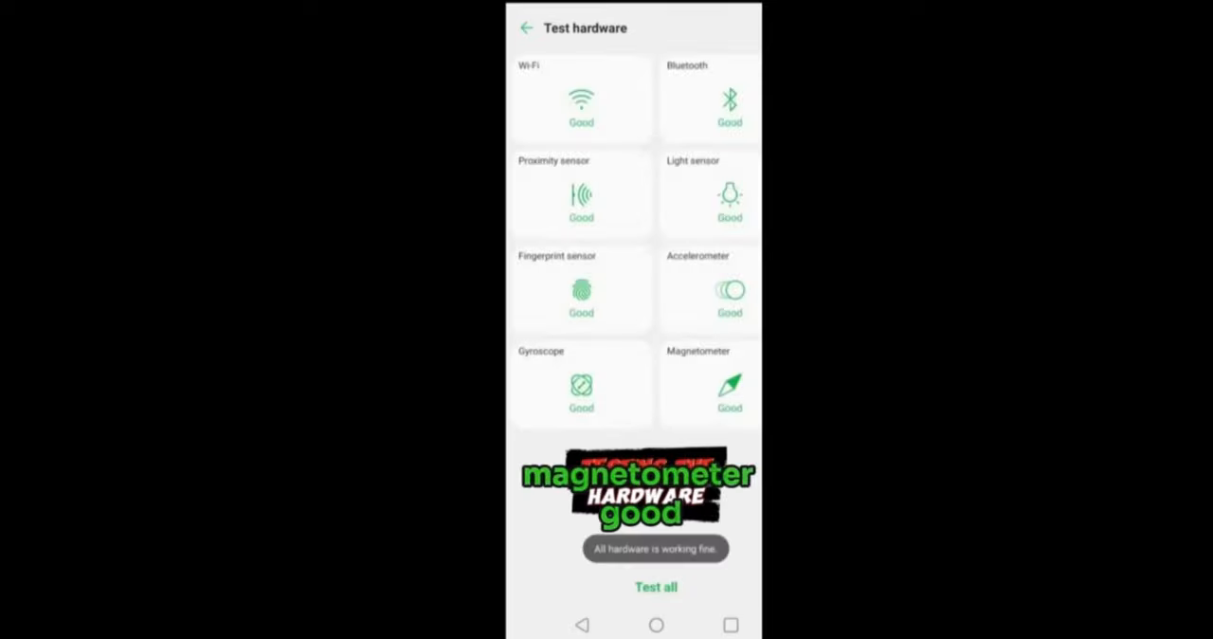
click(527, 26)
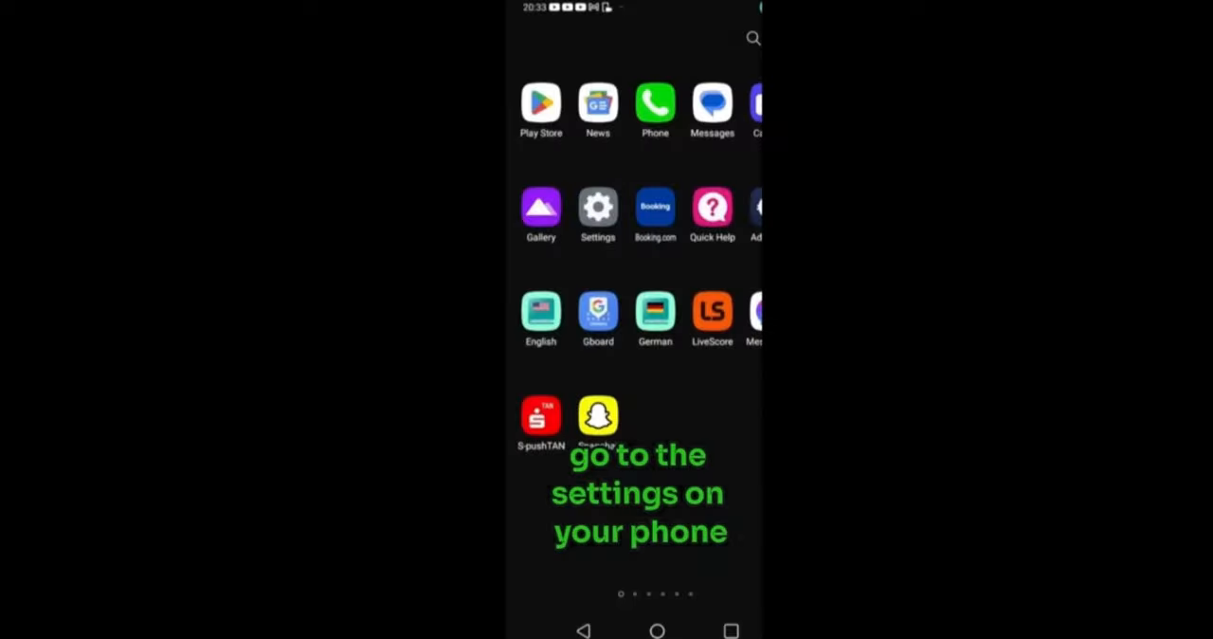
In Settings, scroll to Storage and reach Free up space showing 5.61 GB freeable
click(599, 206)
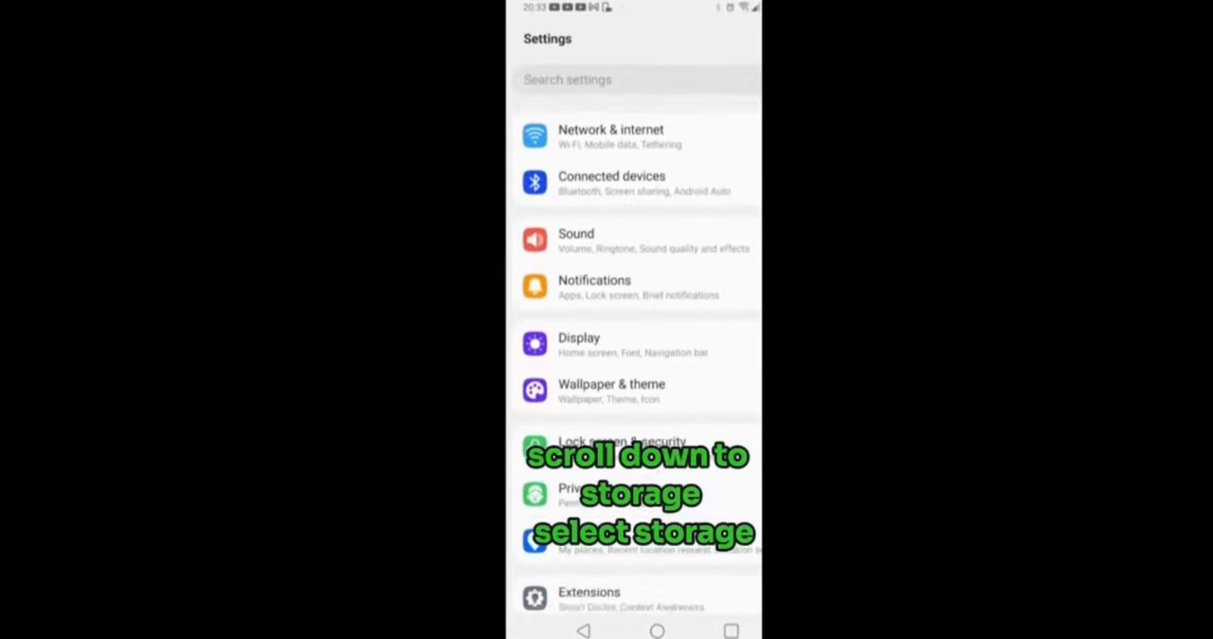
scroll(down, 3)
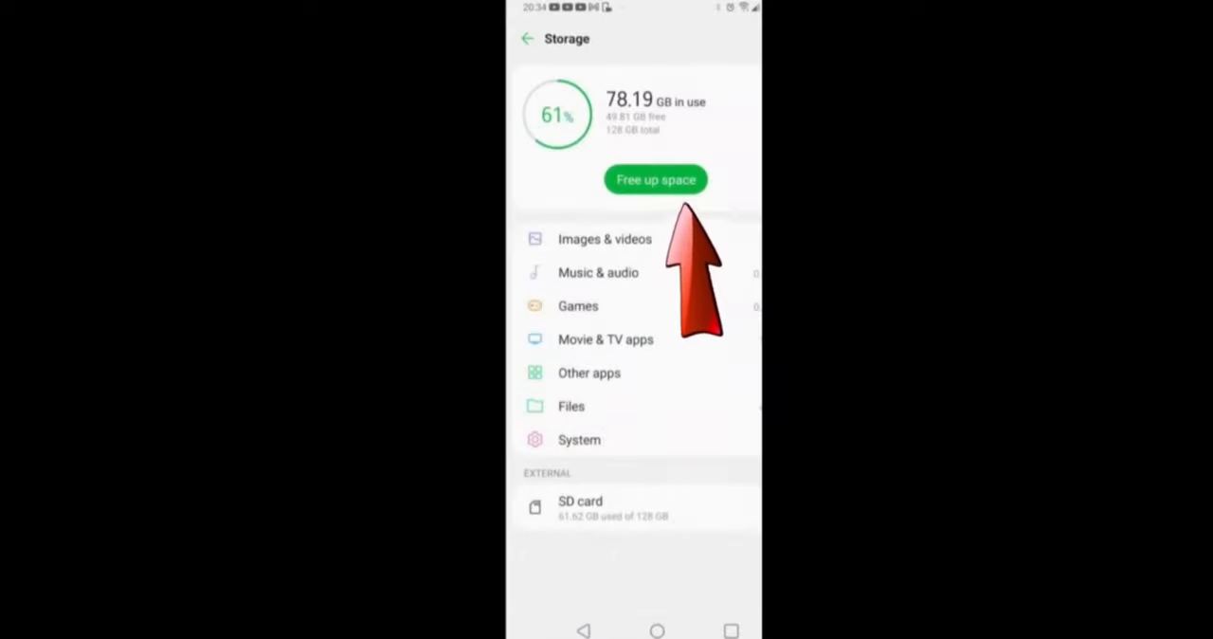
click(655, 180)
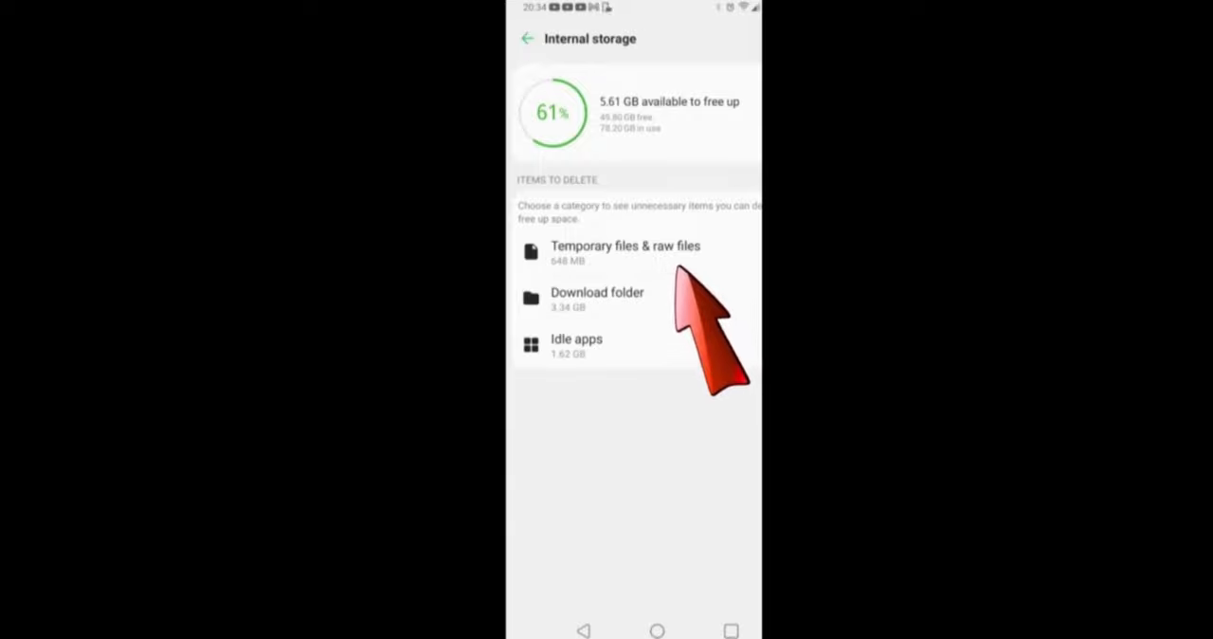
Delete the temporary and raw files with confirmation, returning to the cleanup list at 4.96 GB
click(625, 246)
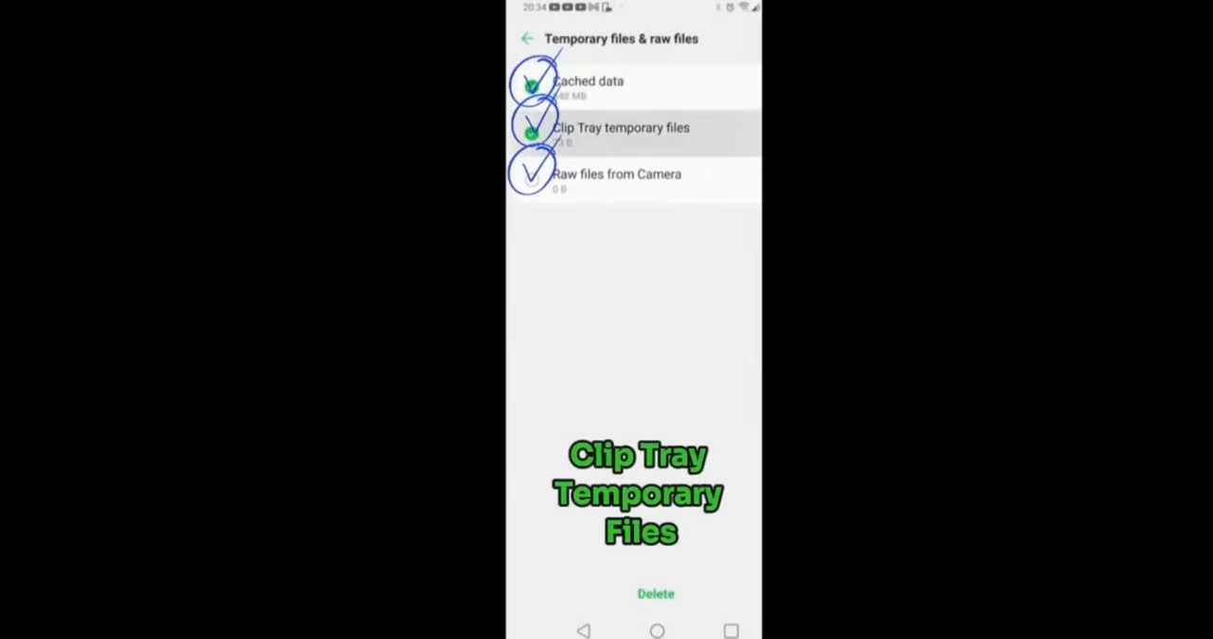
click(656, 593)
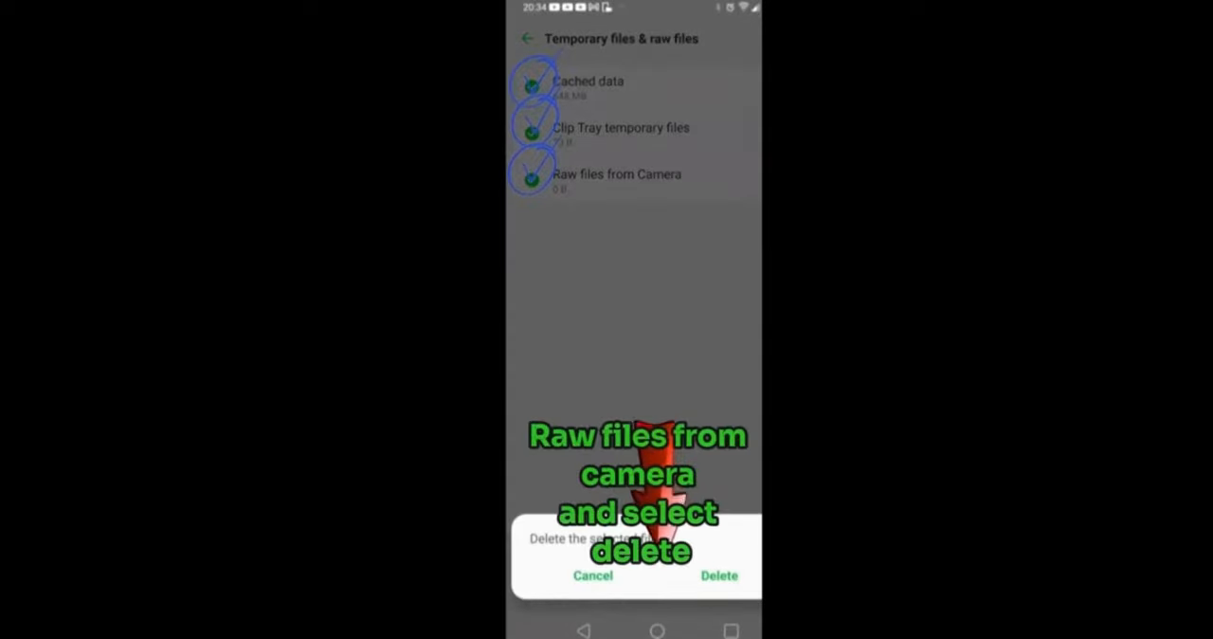
click(718, 576)
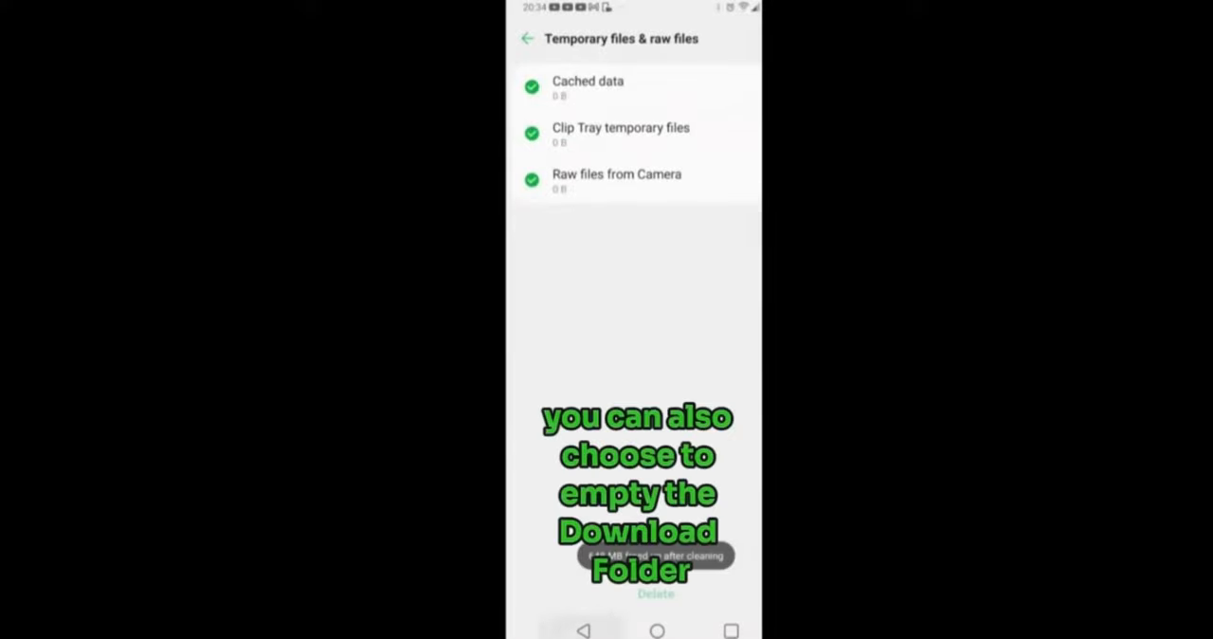
click(526, 38)
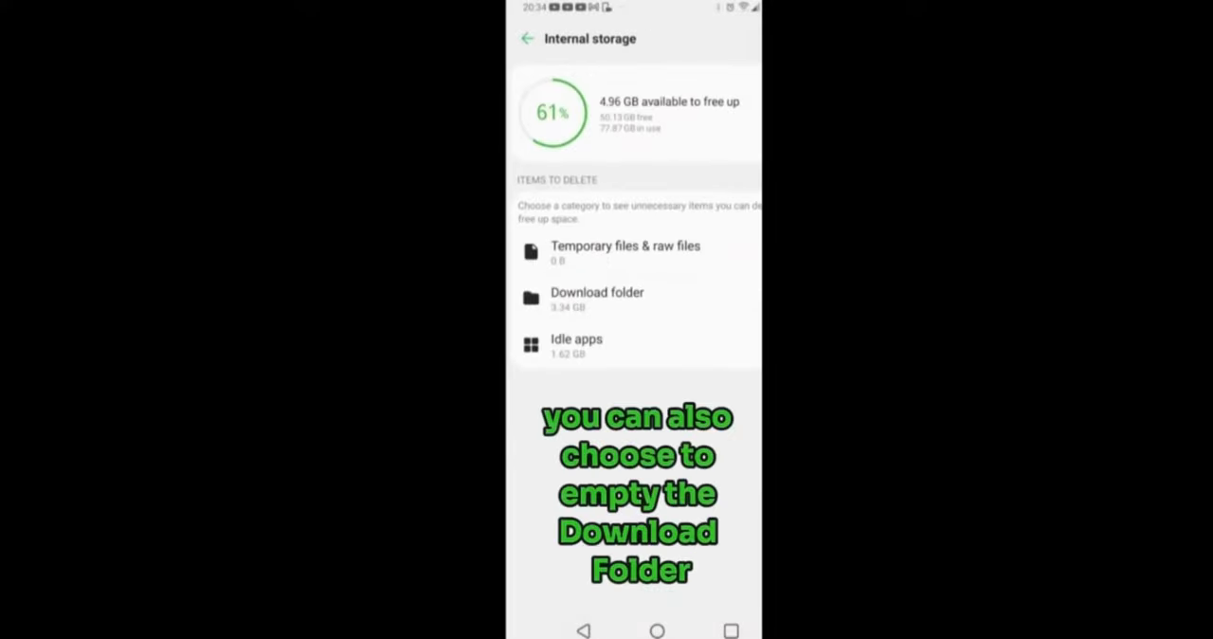
In Idle apps, mark CapCut, Airbnb and Booking.com for deletion
click(576, 345)
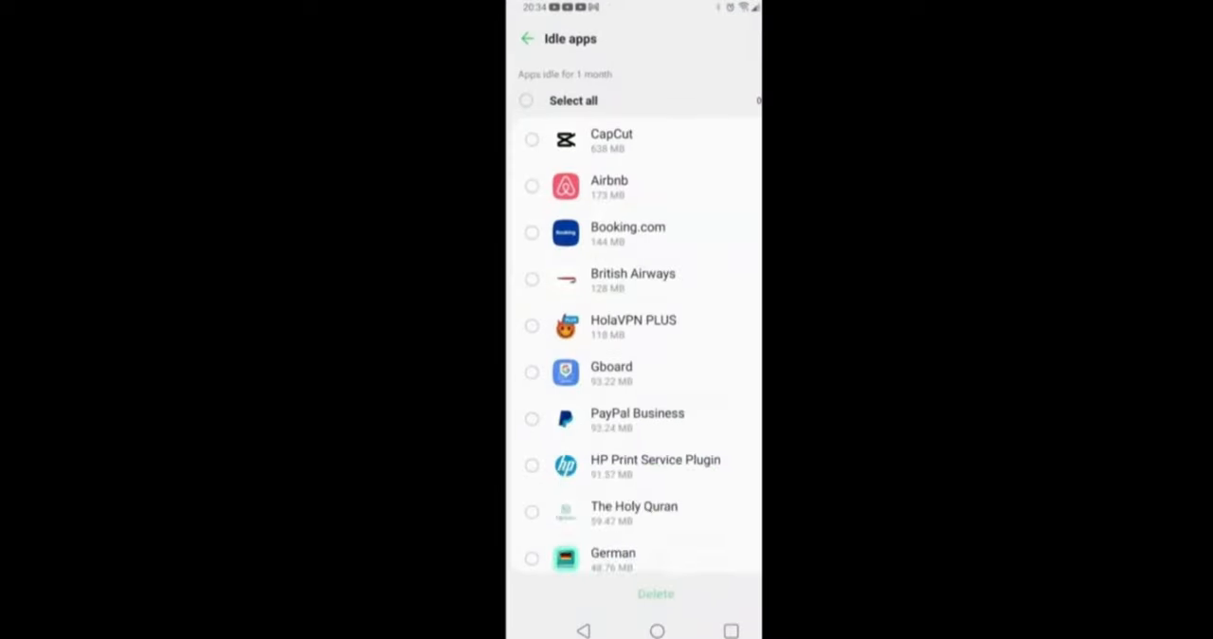
click(531, 231)
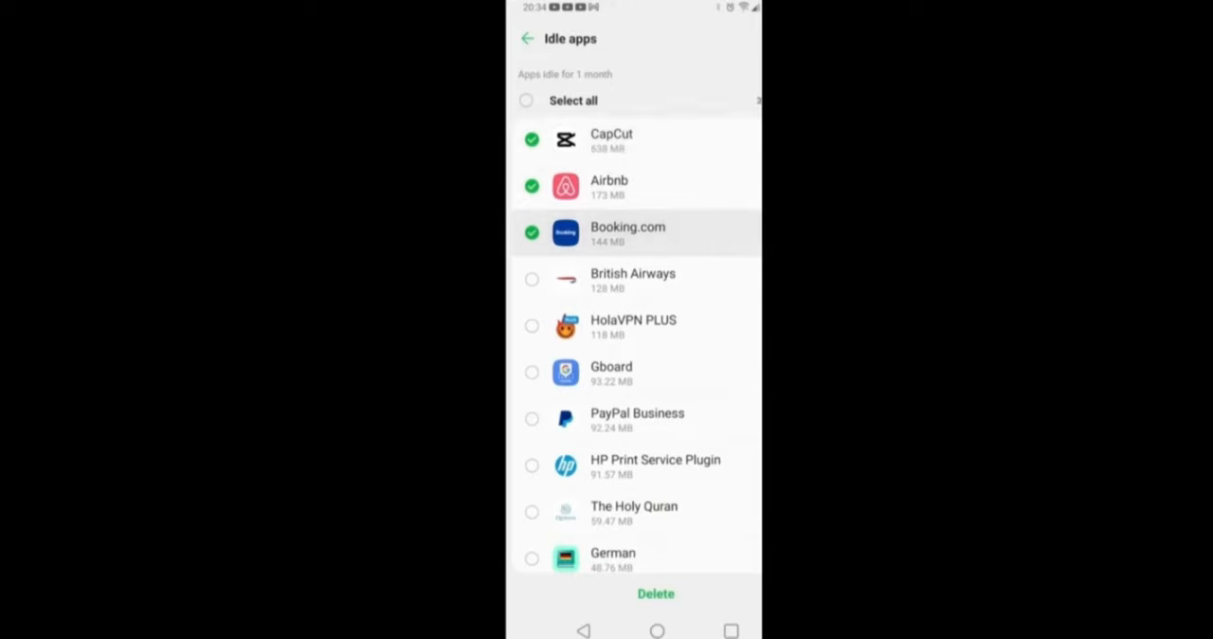